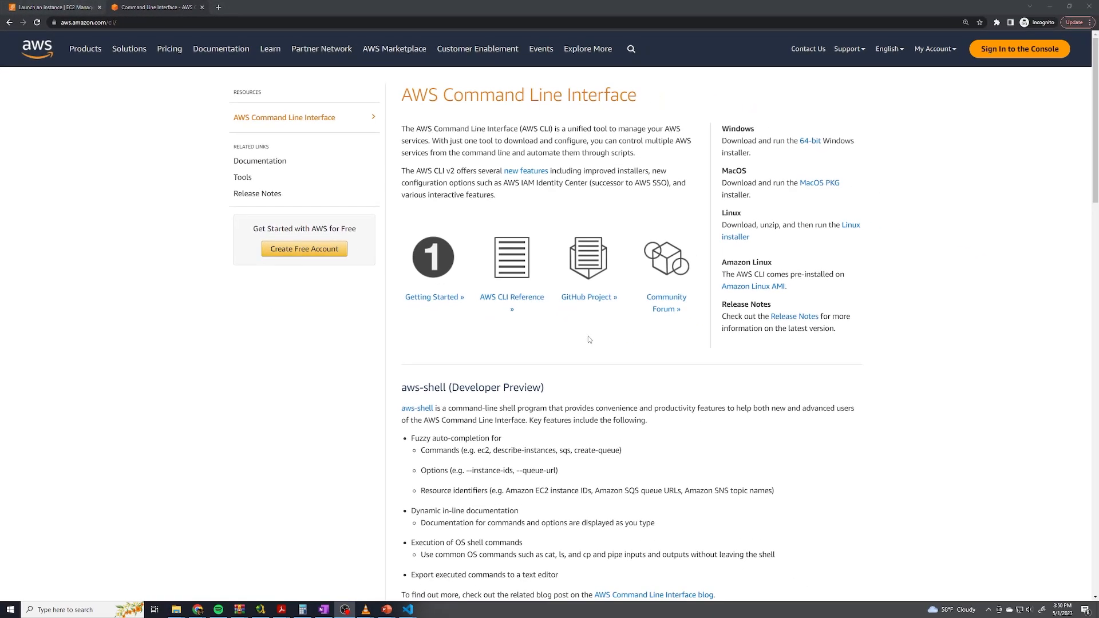
pyautogui.moveTo(540, 248)
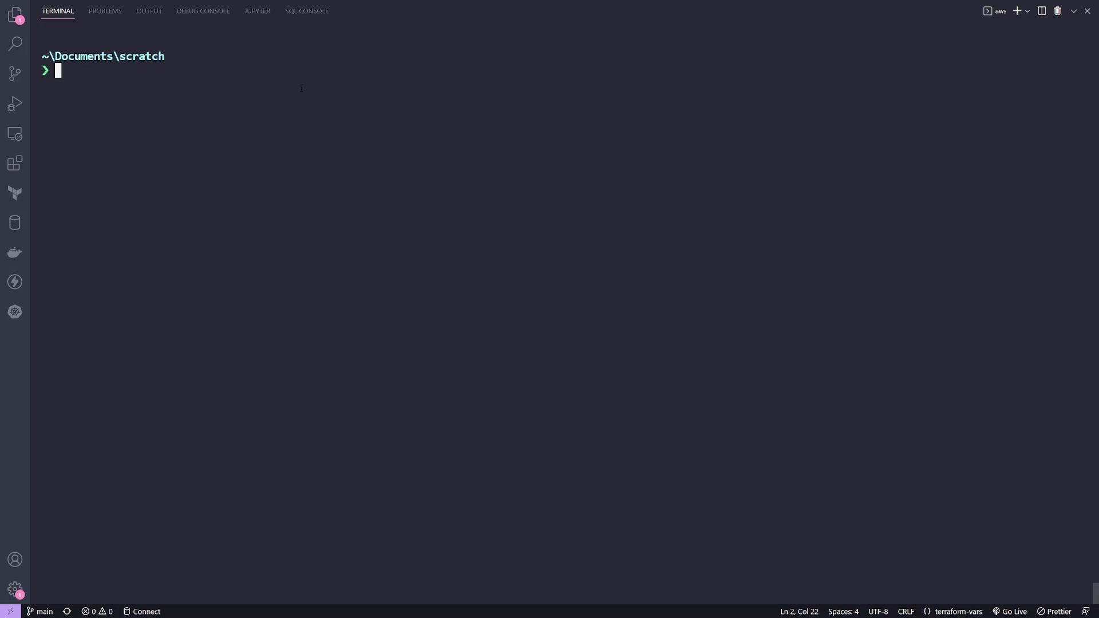
# Step: Run `aws help` and read the synopsis and its parameters before paging on
pyautogui.write('aws')
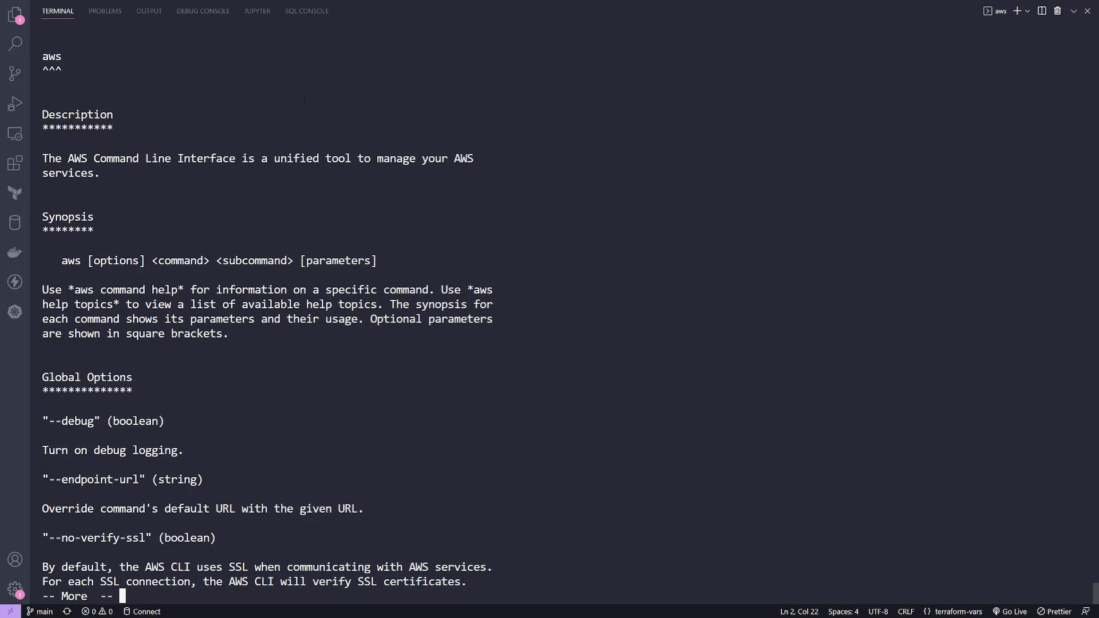
pyautogui.doubleClick(70, 261)
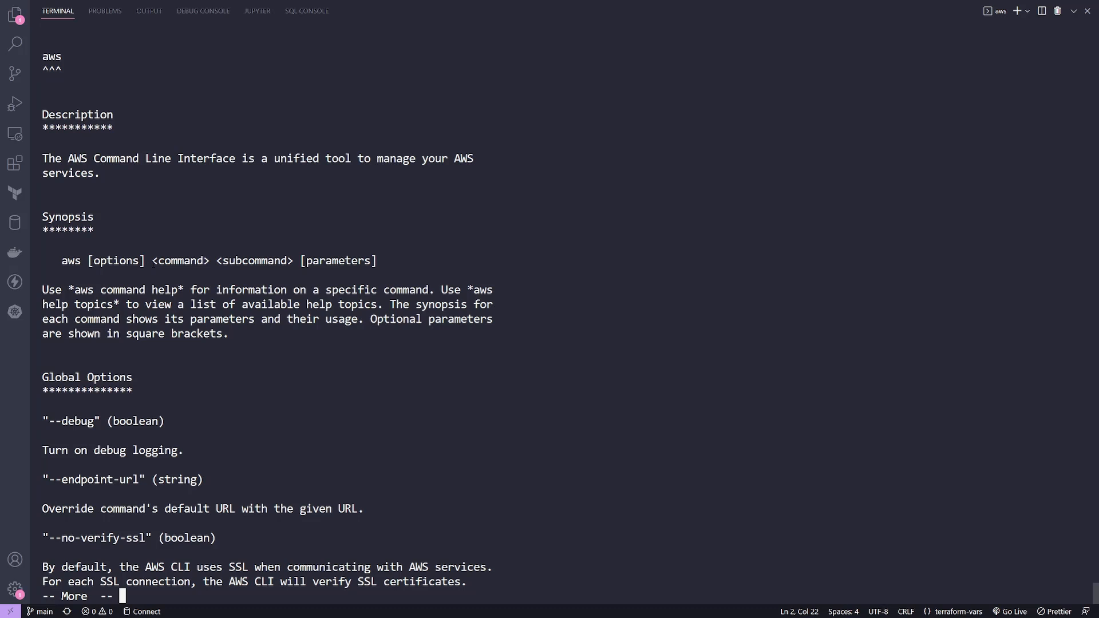
pyautogui.doubleClick(254, 260)
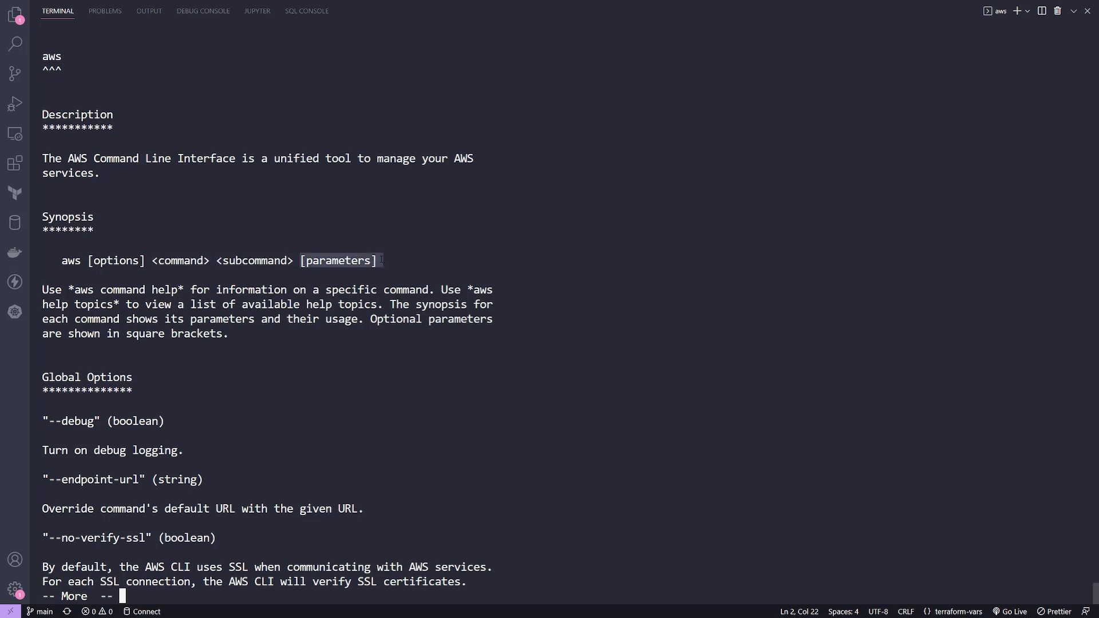
pyautogui.doubleClick(87, 377)
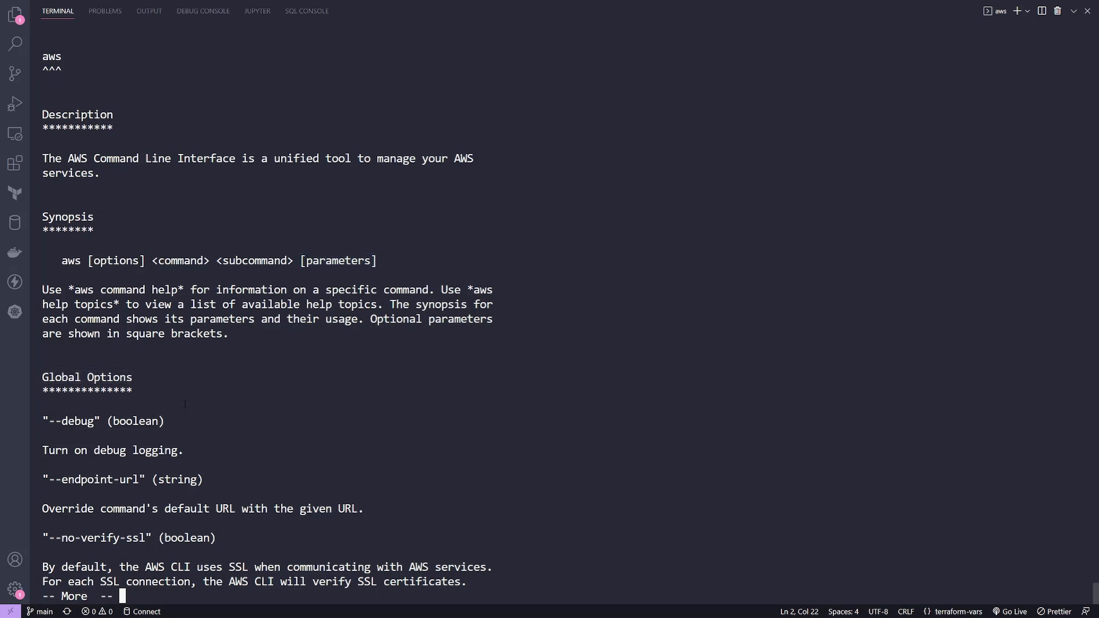
pyautogui.press('space')
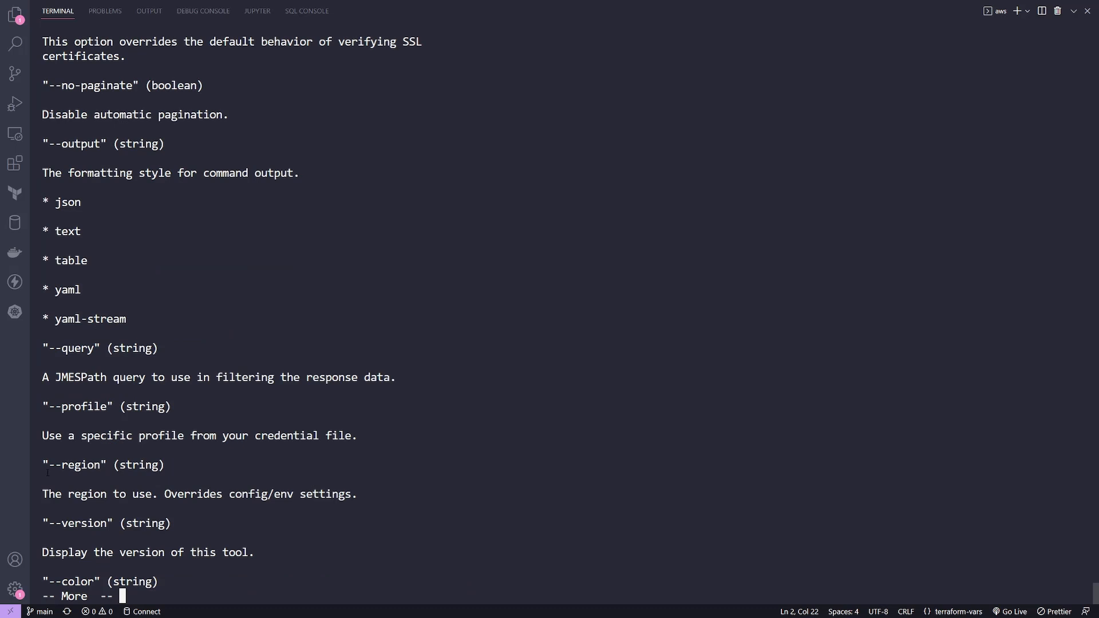
# Step: Page further through the global options to the available services, then type clear
pyautogui.doubleClick(71, 464)
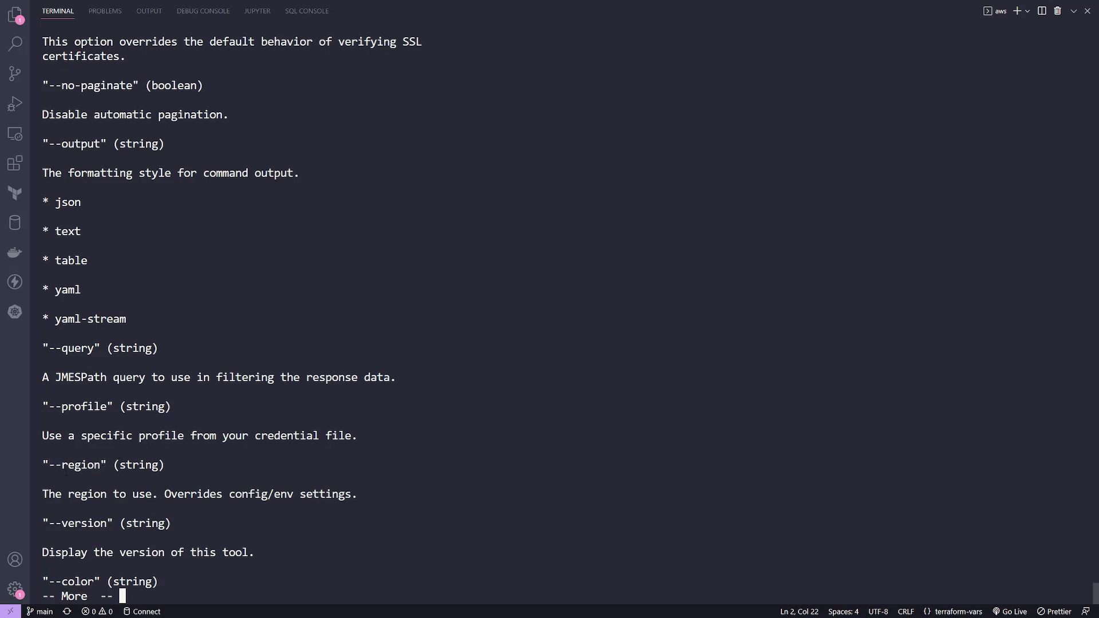
pyautogui.doubleClick(72, 464)
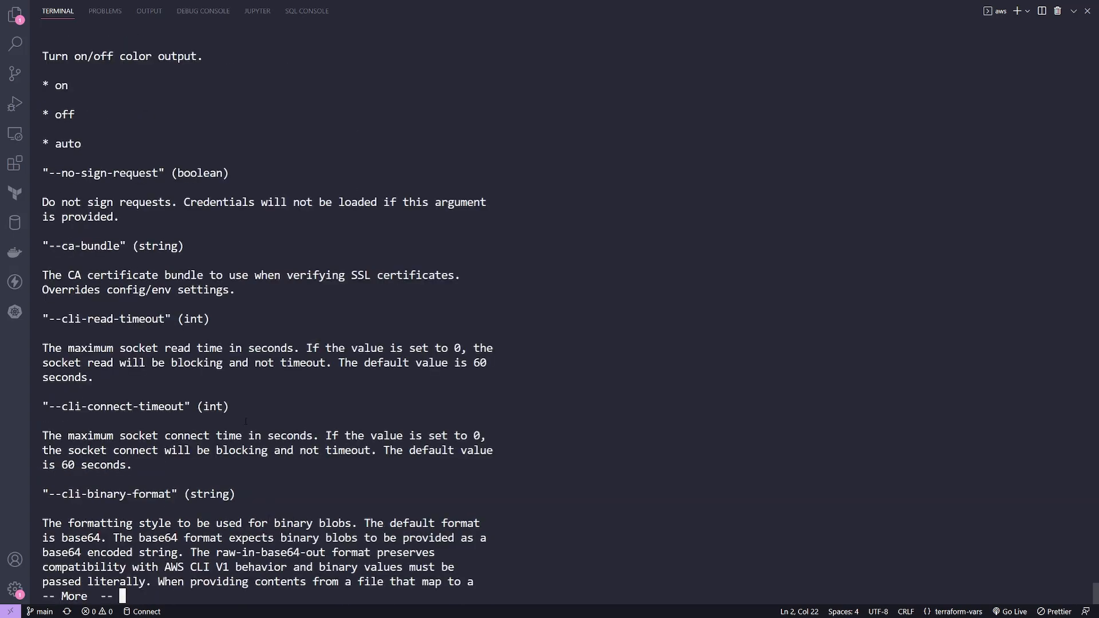
pyautogui.press('space')
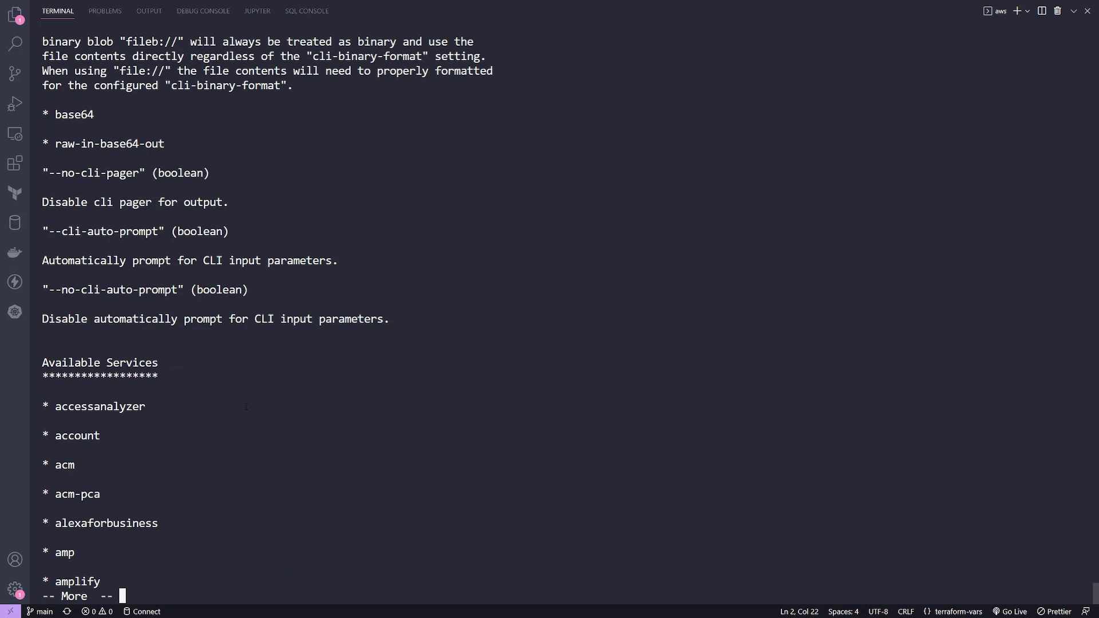
pyautogui.doubleClick(100, 363)
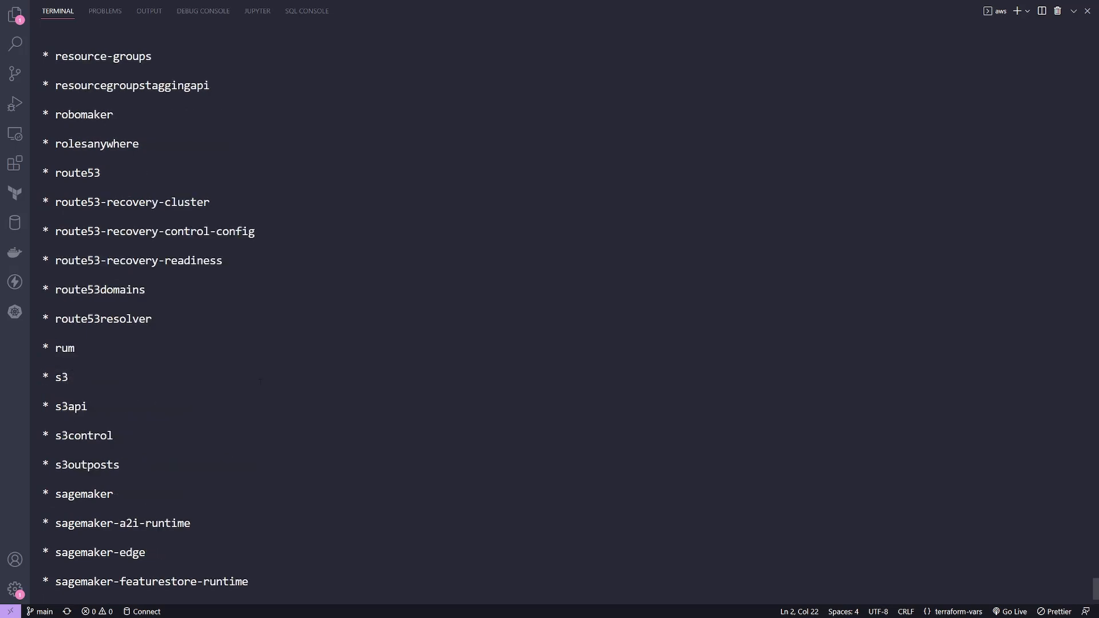
pyautogui.write('clear')
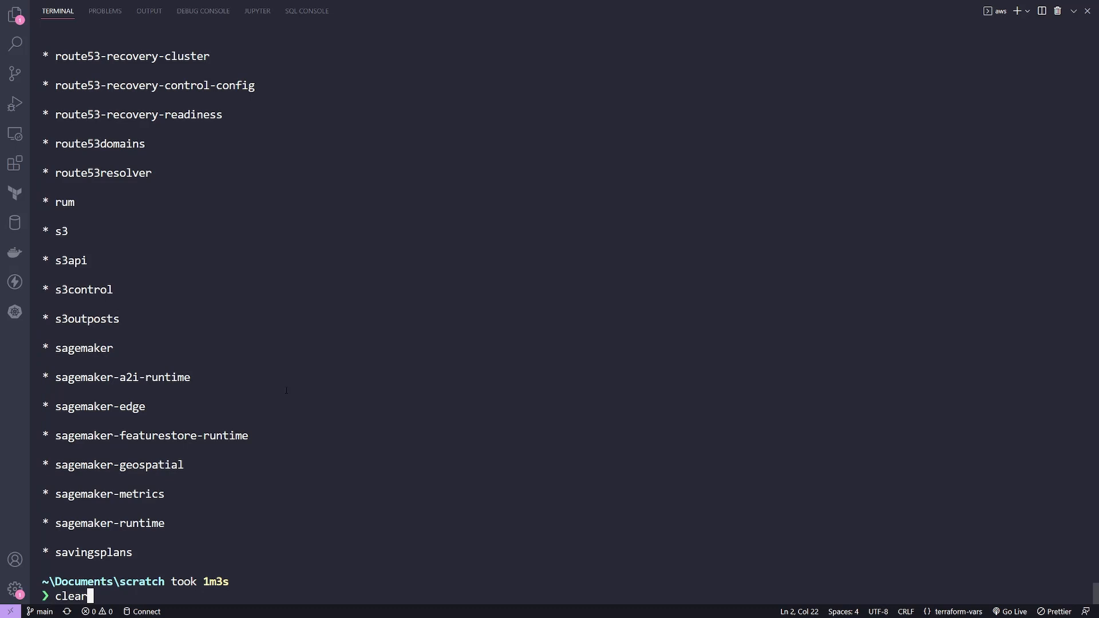
# Step: Clear the terminal and page through `aws s3 help` to the mb command
pyautogui.press('Enter')
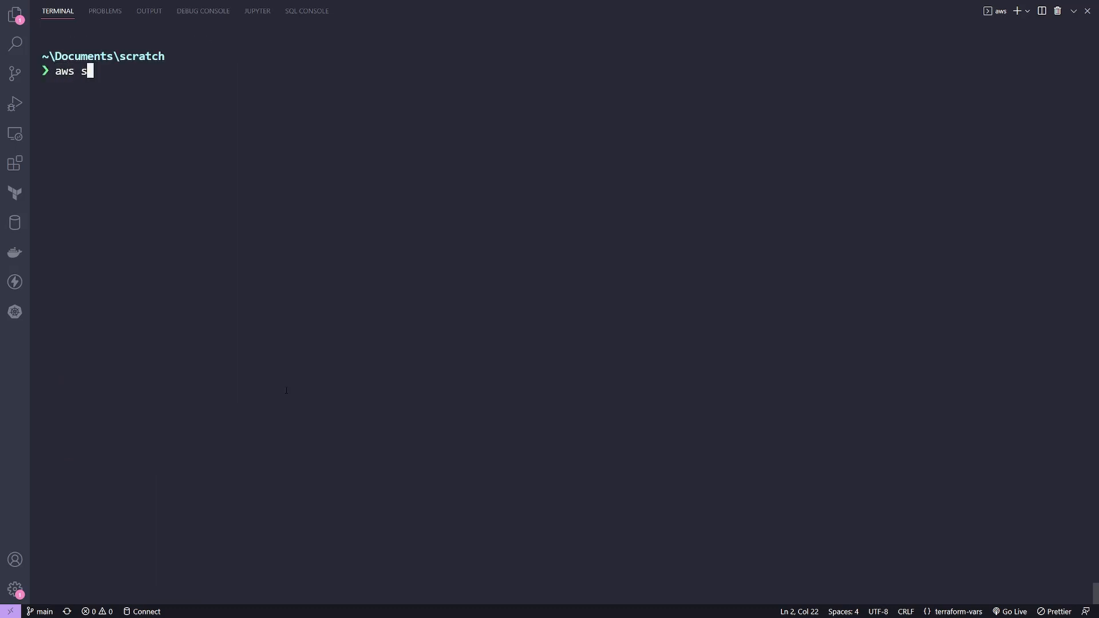
pyautogui.write('3')
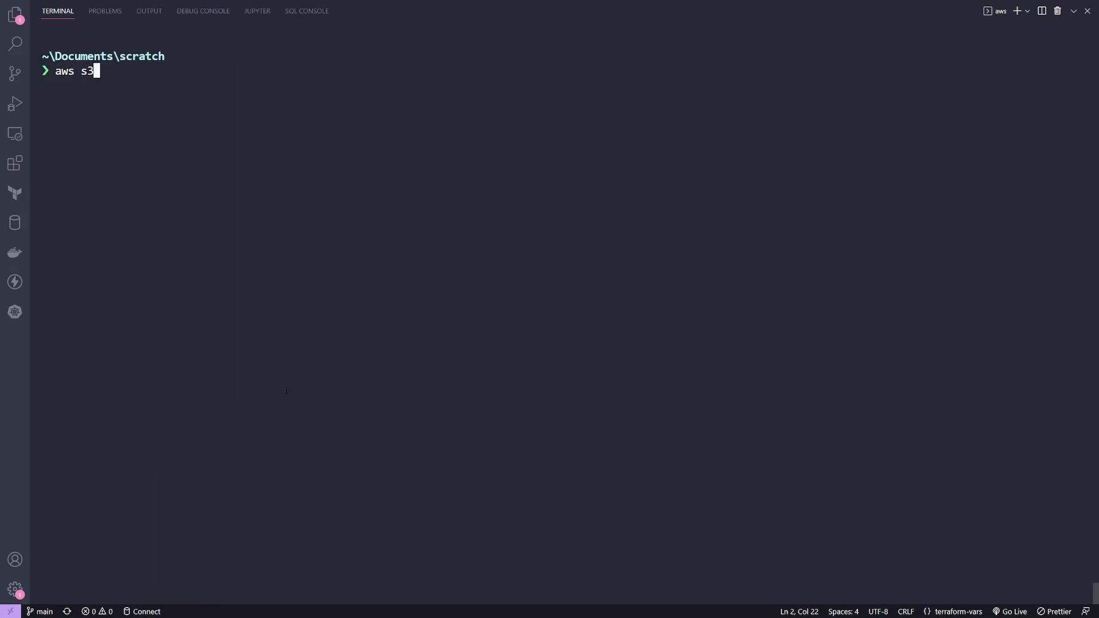
pyautogui.write('help')
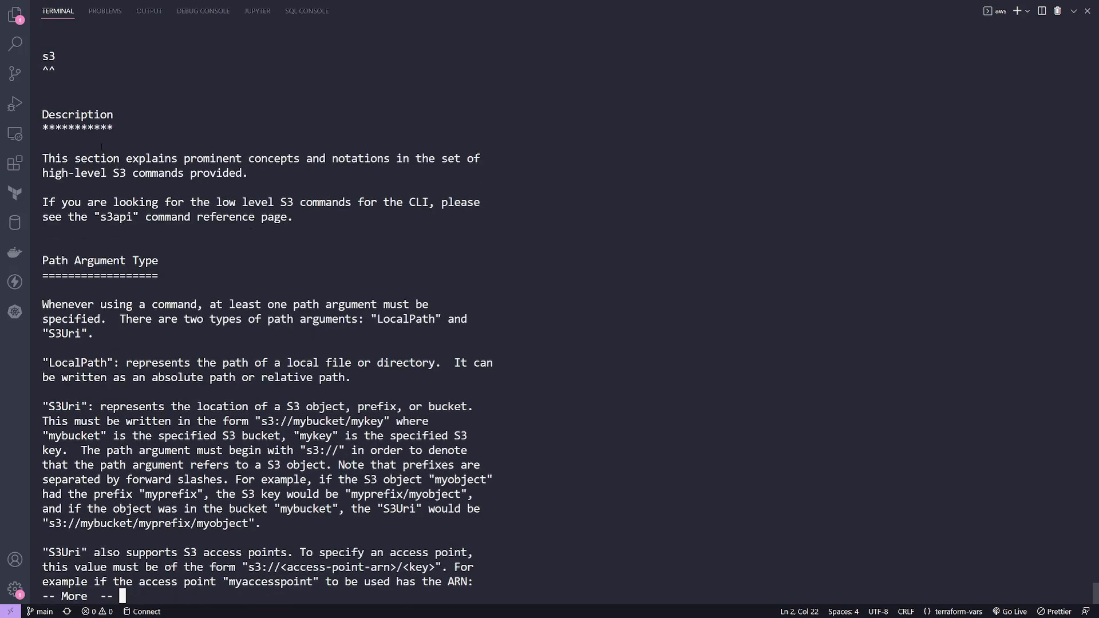
pyautogui.press('space')
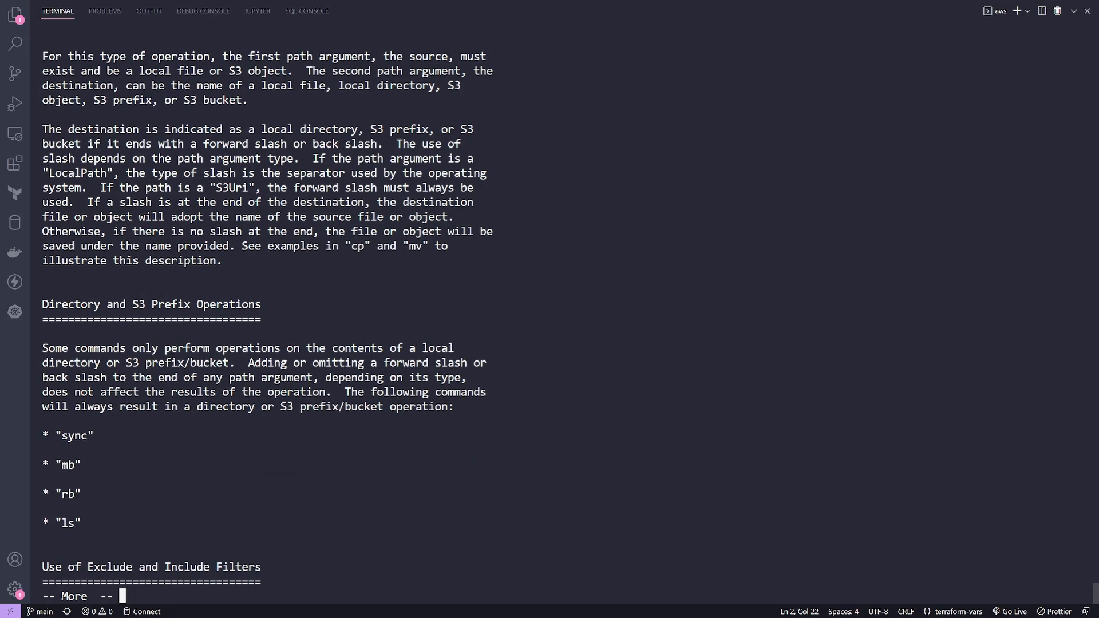
pyautogui.press('space')
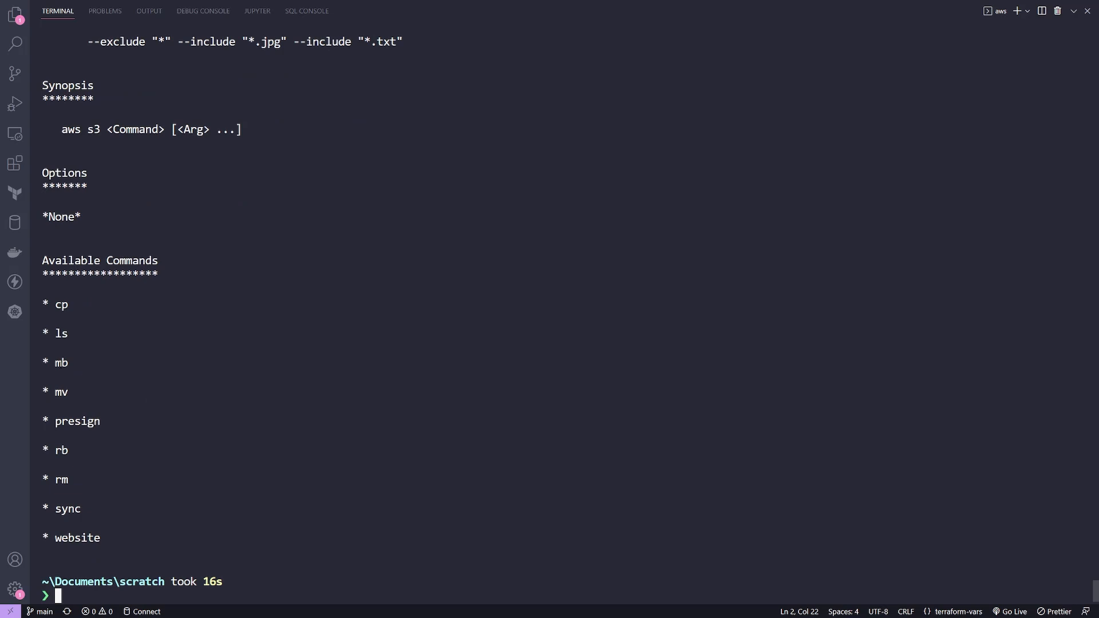
pyautogui.doubleClick(61, 362)
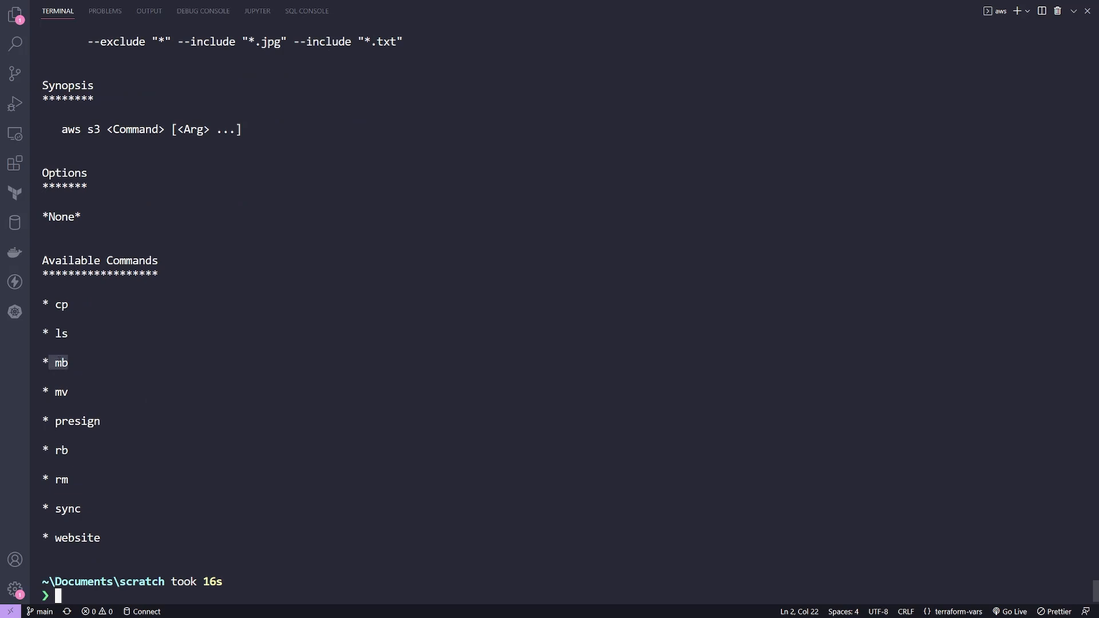
# Step: Clear again and read the Examples section of `aws s3 mb help`
pyautogui.write('cle')
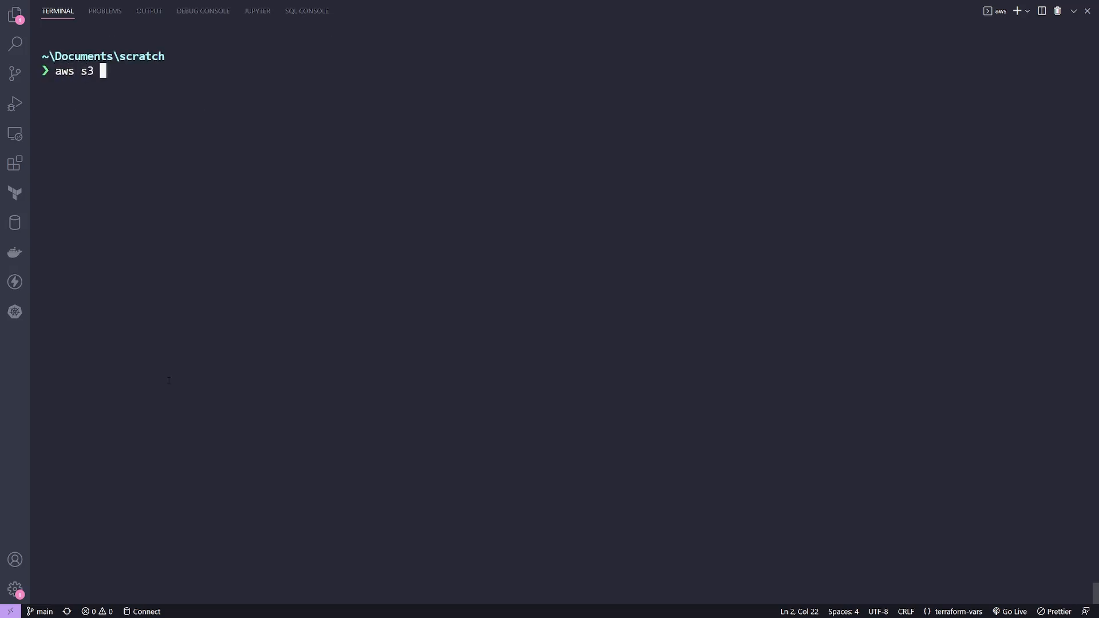
pyautogui.write('mb hel')
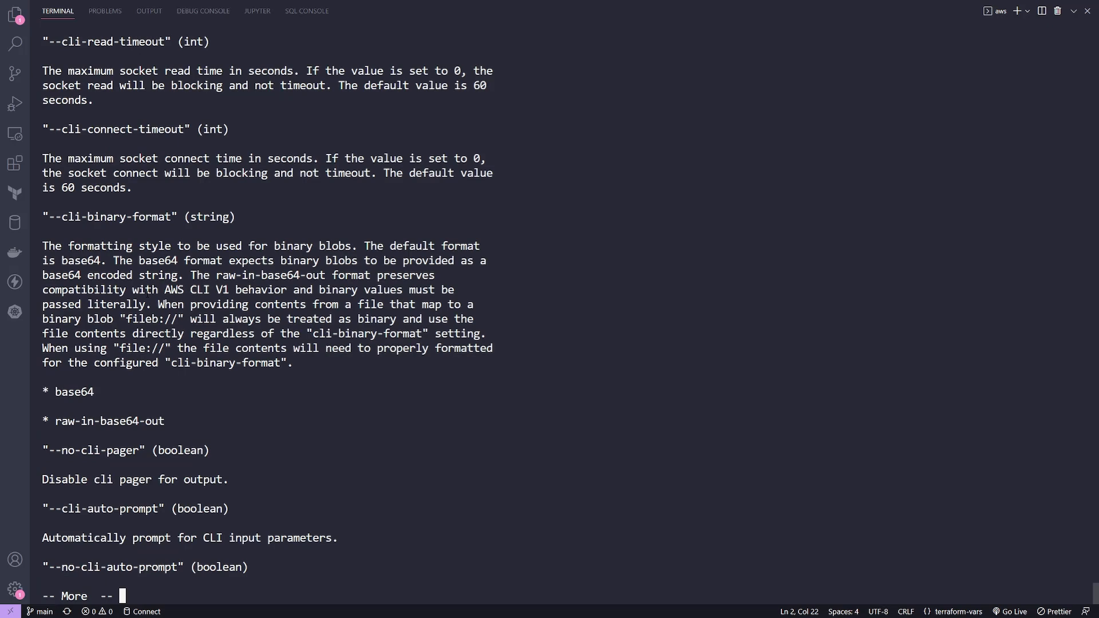
pyautogui.press('space')
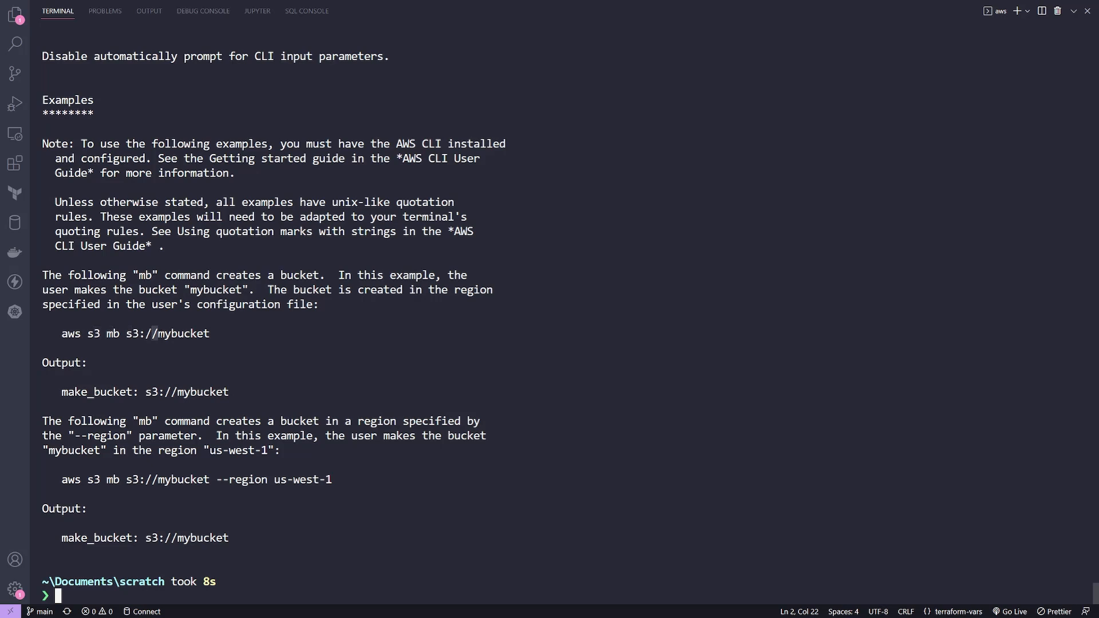
pyautogui.doubleClick(135, 334)
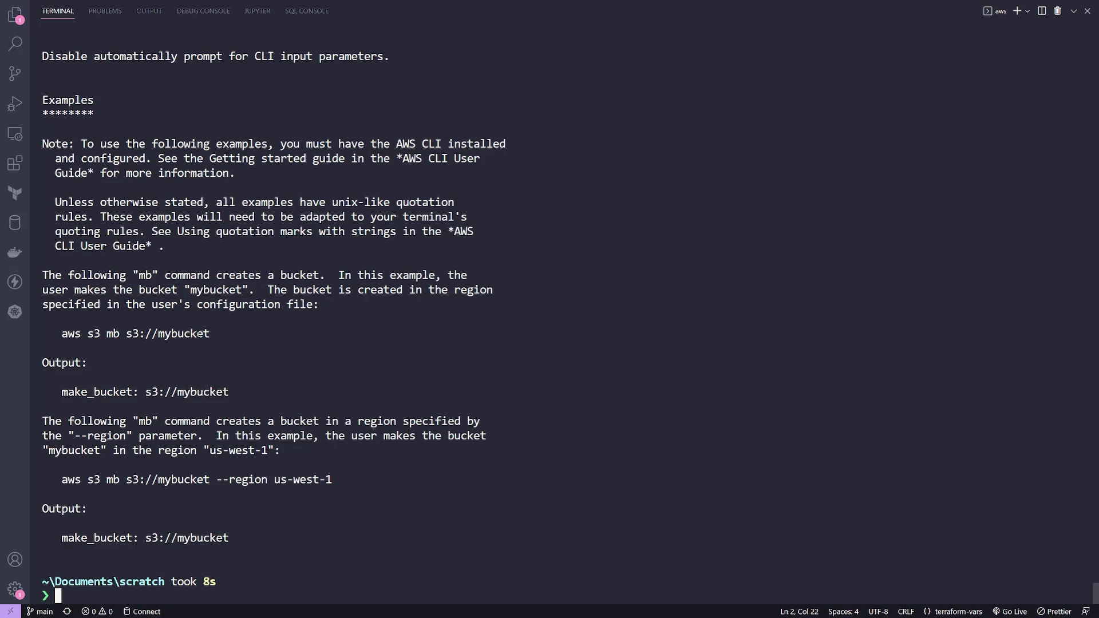
pyautogui.write('cl')
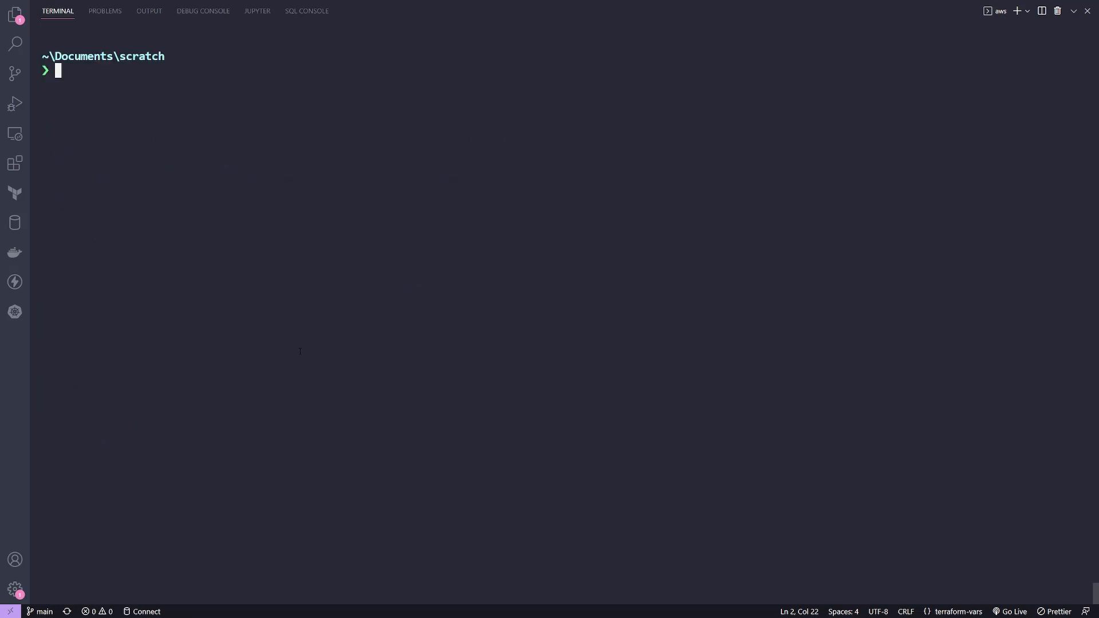
# Step: Run `aws s3 mb s3://kodekloud-cli-demo` and highlight the make_bucket confirmation
pyautogui.write('aws s3 mb')
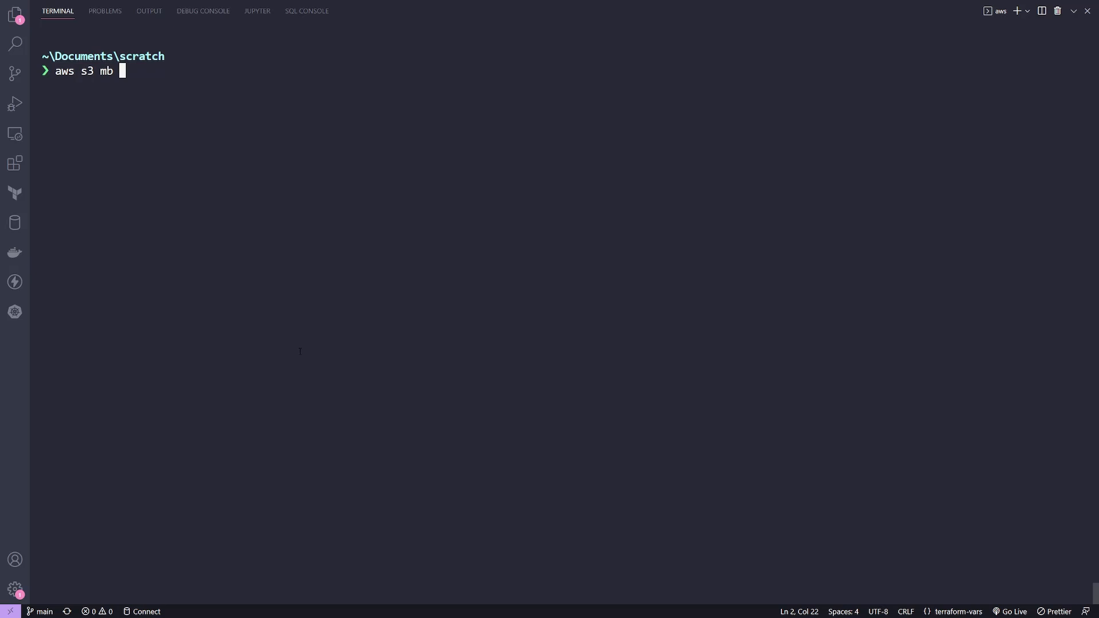
pyautogui.write('s3://')
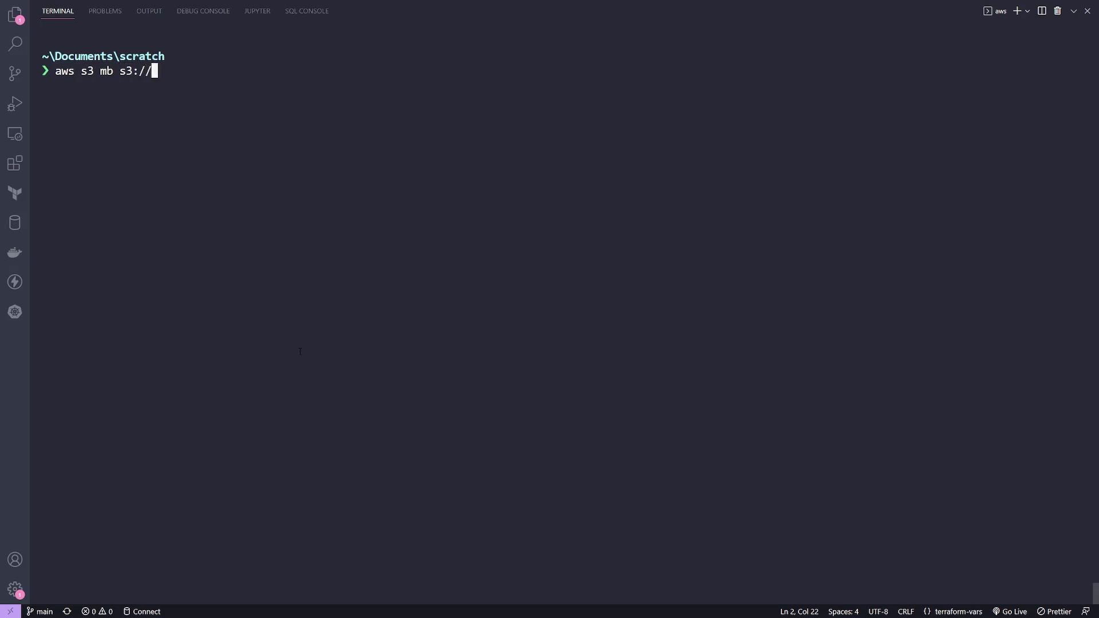
pyautogui.write('kodekloud-')
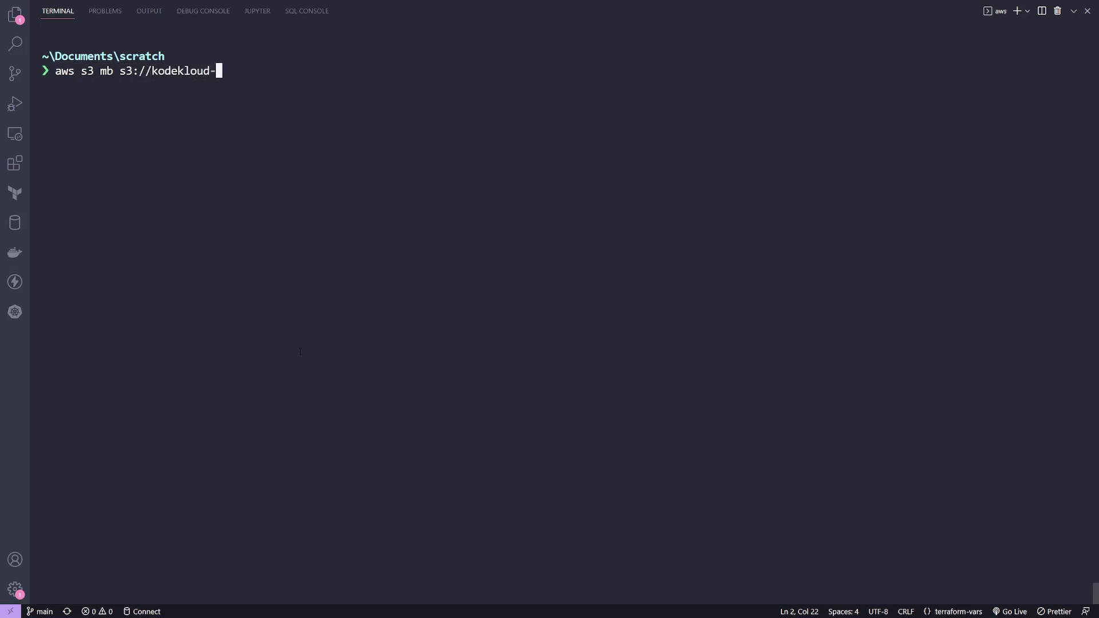
pyautogui.write('cli-demo')
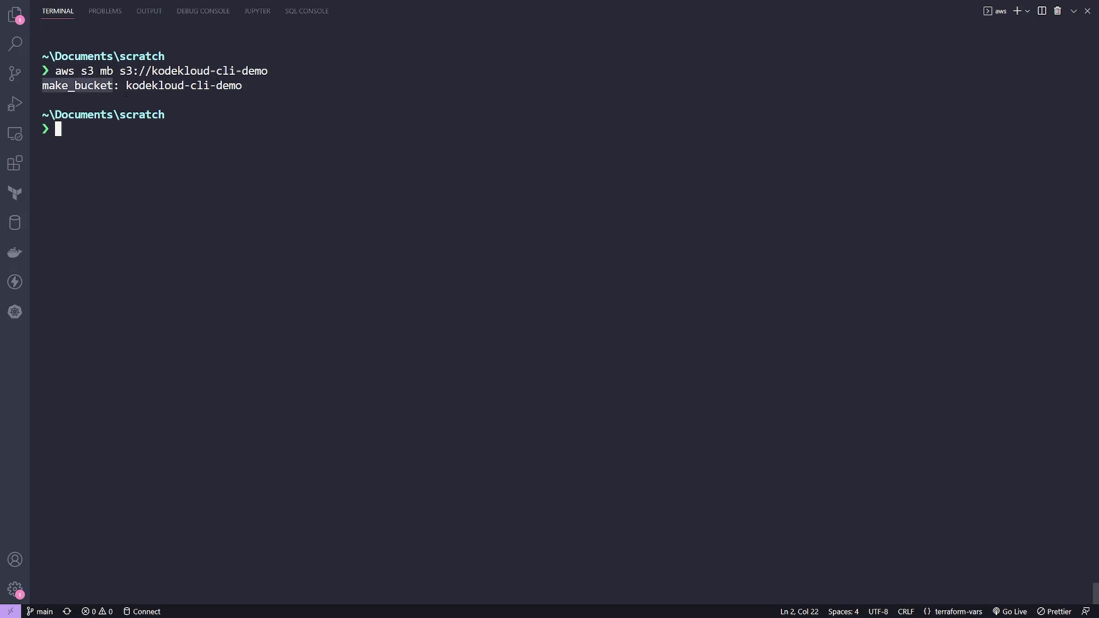
pyautogui.doubleClick(183, 84)
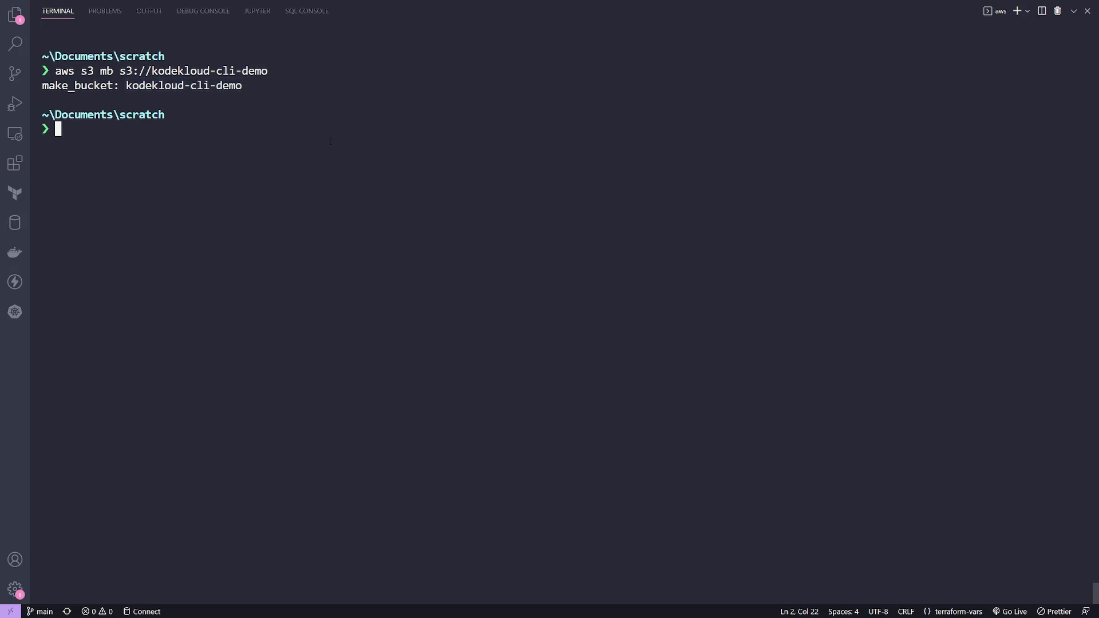
# Step: Page through `aws s3 help` and mark the sync, mb, rb, ls command list
pyautogui.write('aws s3 h')
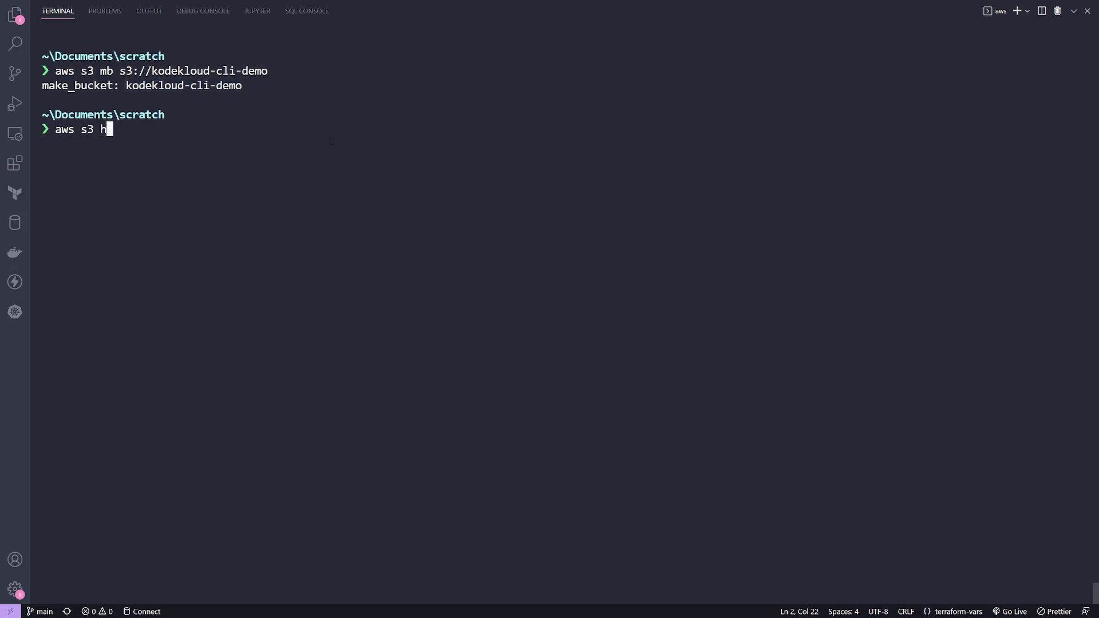
pyautogui.press('Enter')
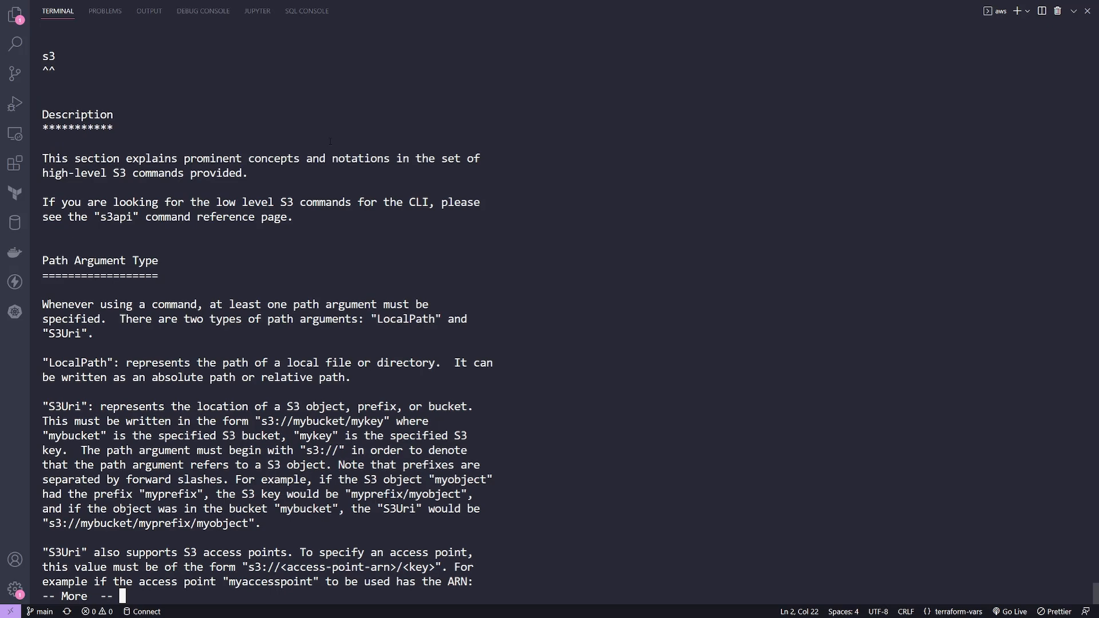
pyautogui.press('space')
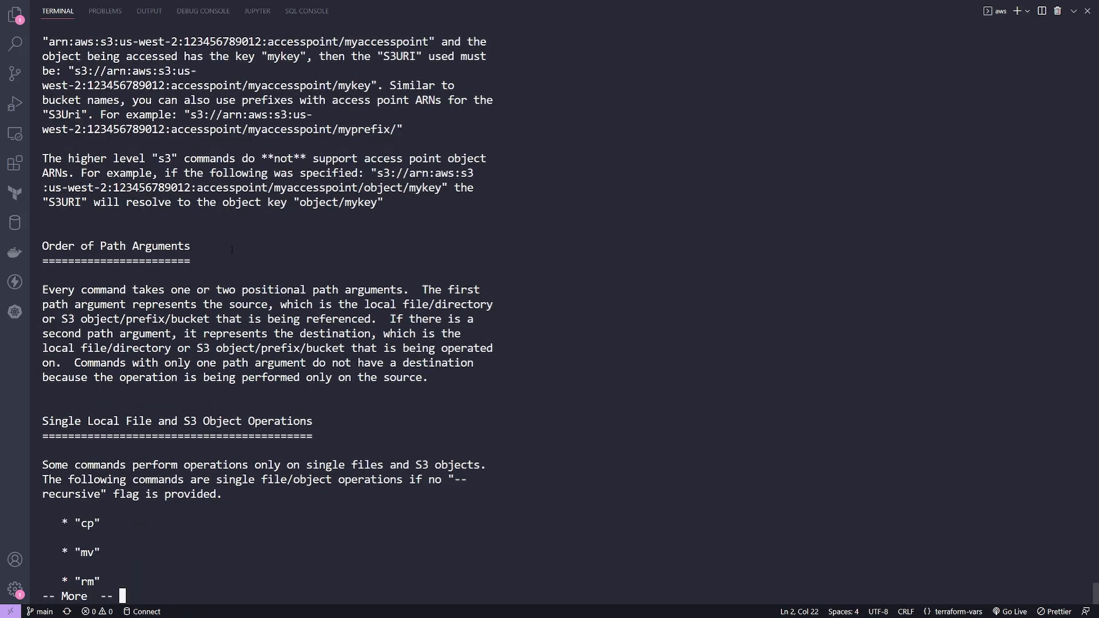
pyautogui.press('space')
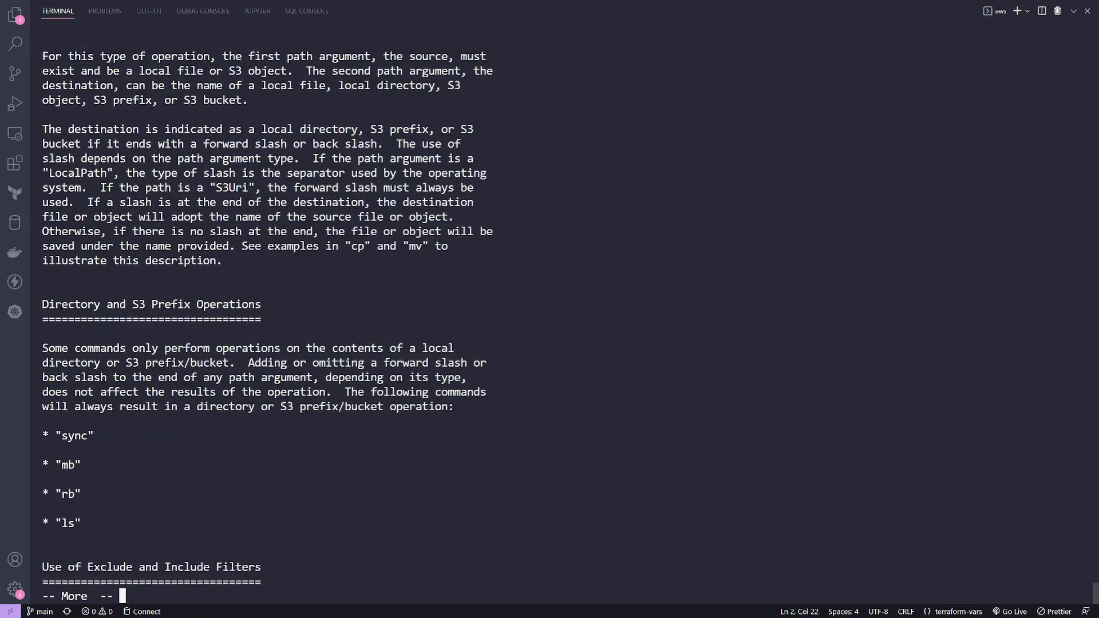
pyautogui.press('space')
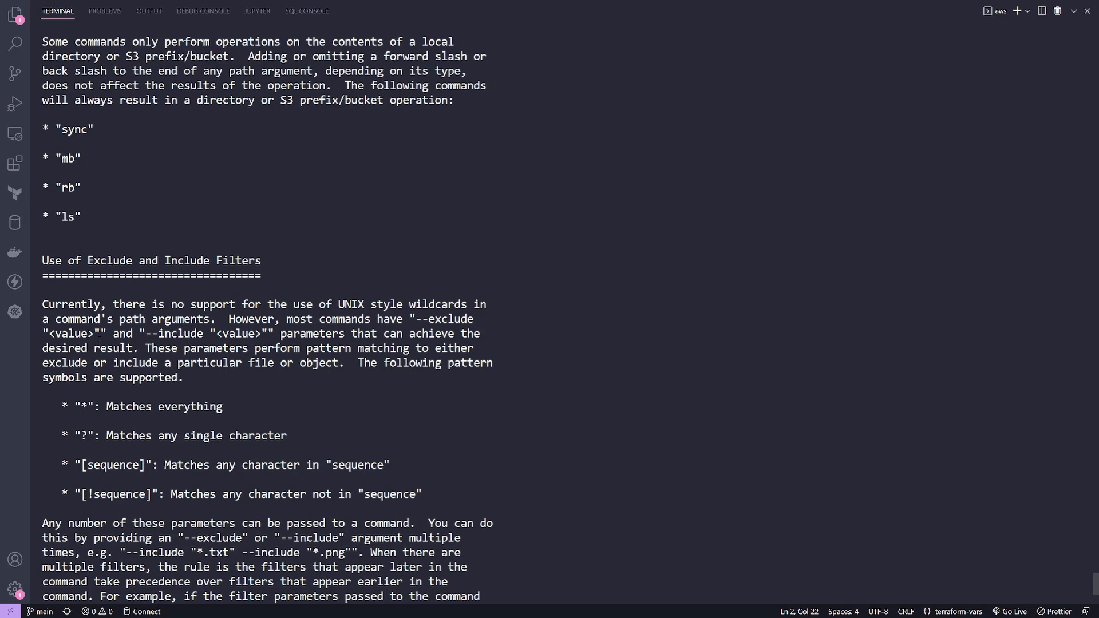
pyautogui.moveTo(60, 129); pyautogui.dragTo(82, 216)
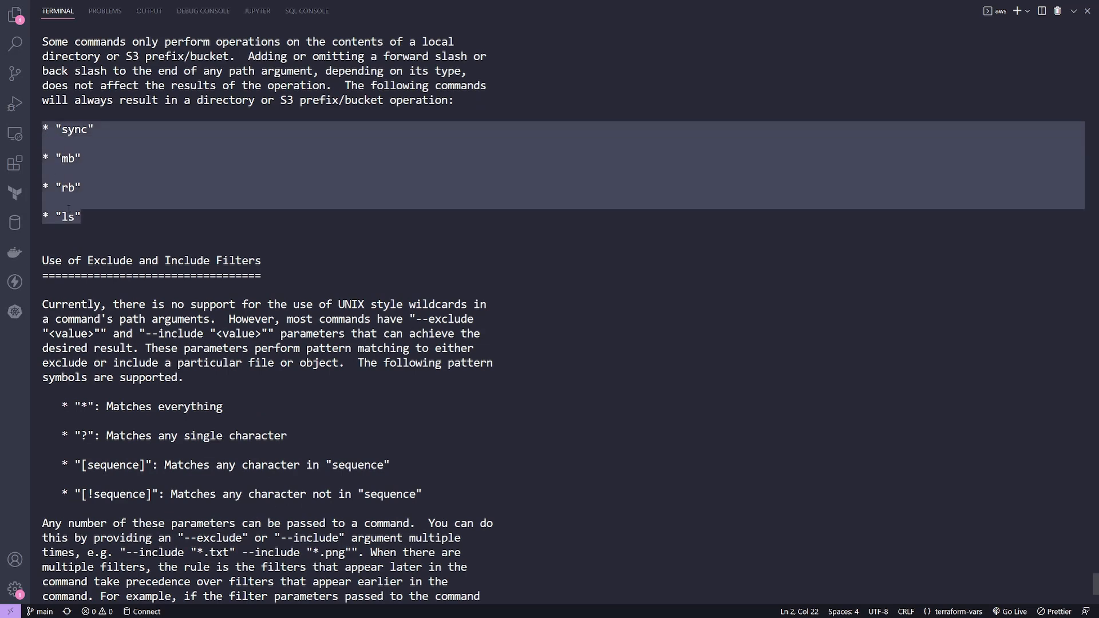
pyautogui.click(113, 216)
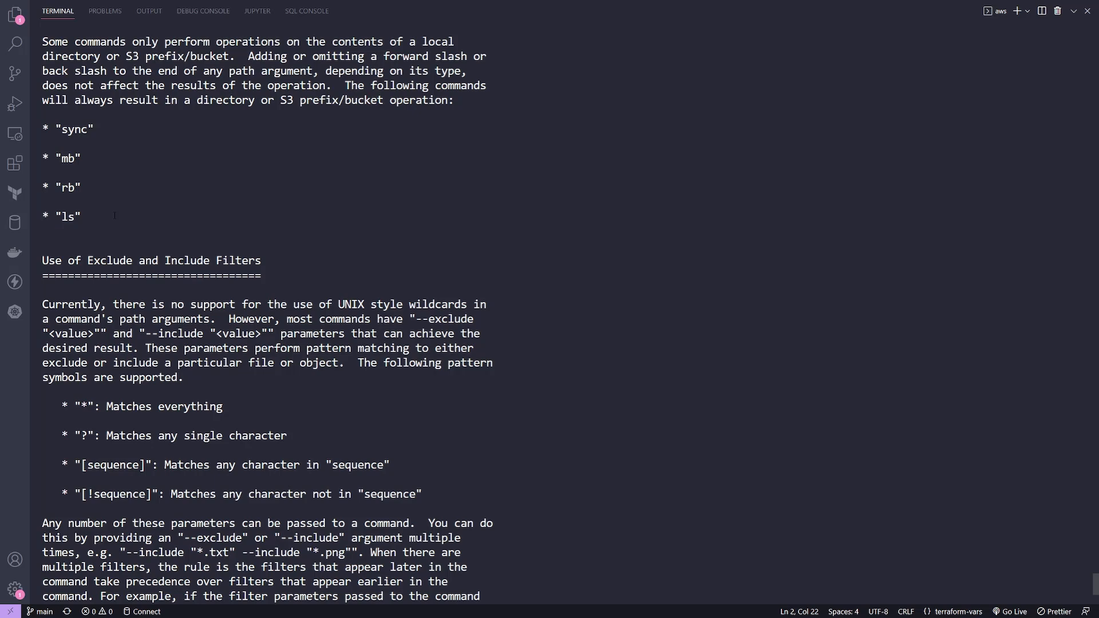
pyautogui.scroll(-3)
pyautogui.write('aws s')
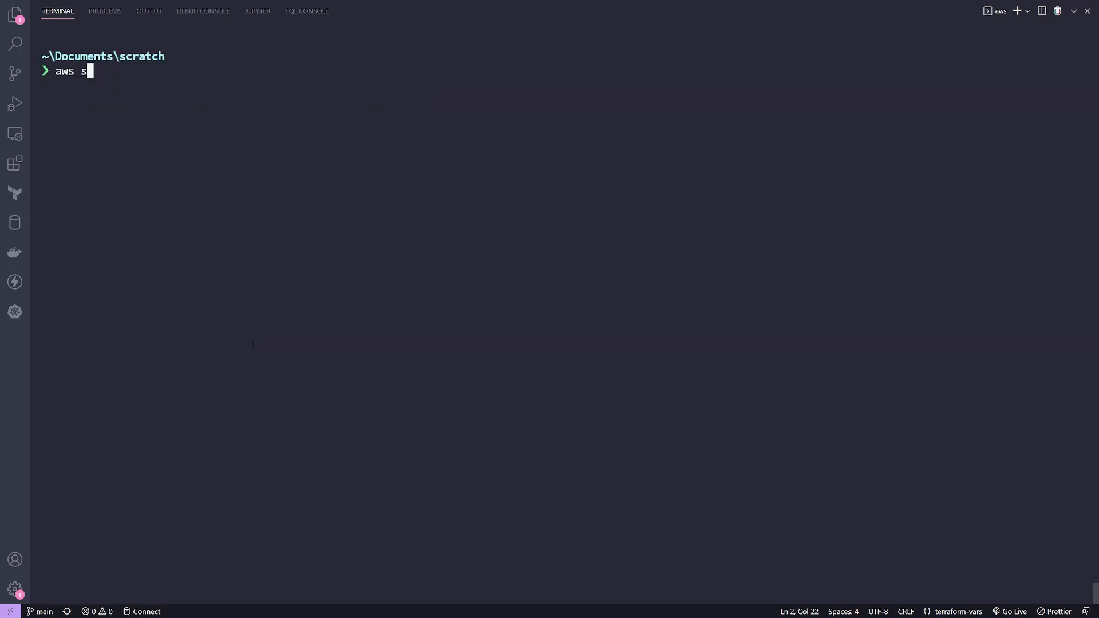
# Step: Run `aws s3 ls` to list kodekloud-cli-demo and kk-access-point
pyautogui.write('3 ls')
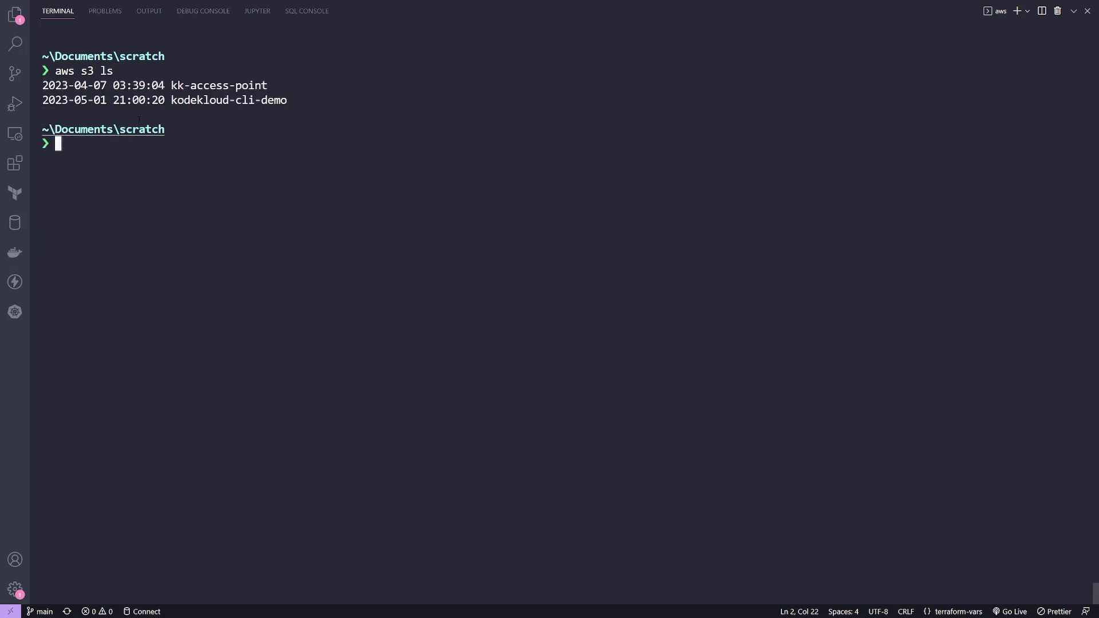
pyautogui.doubleClick(218, 85)
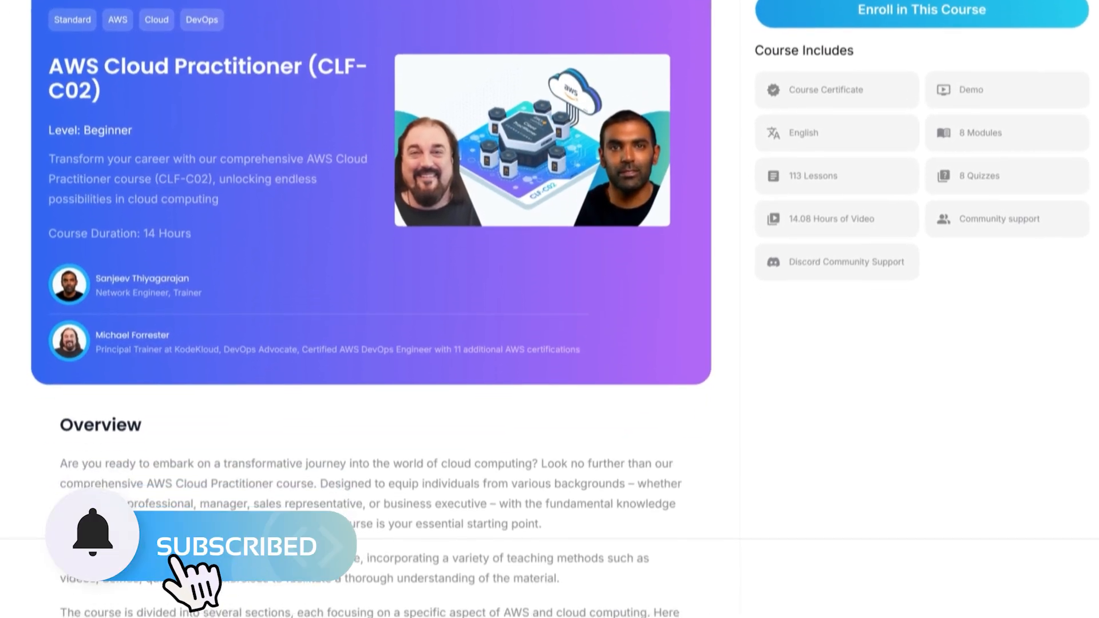
pyautogui.scroll(-3)
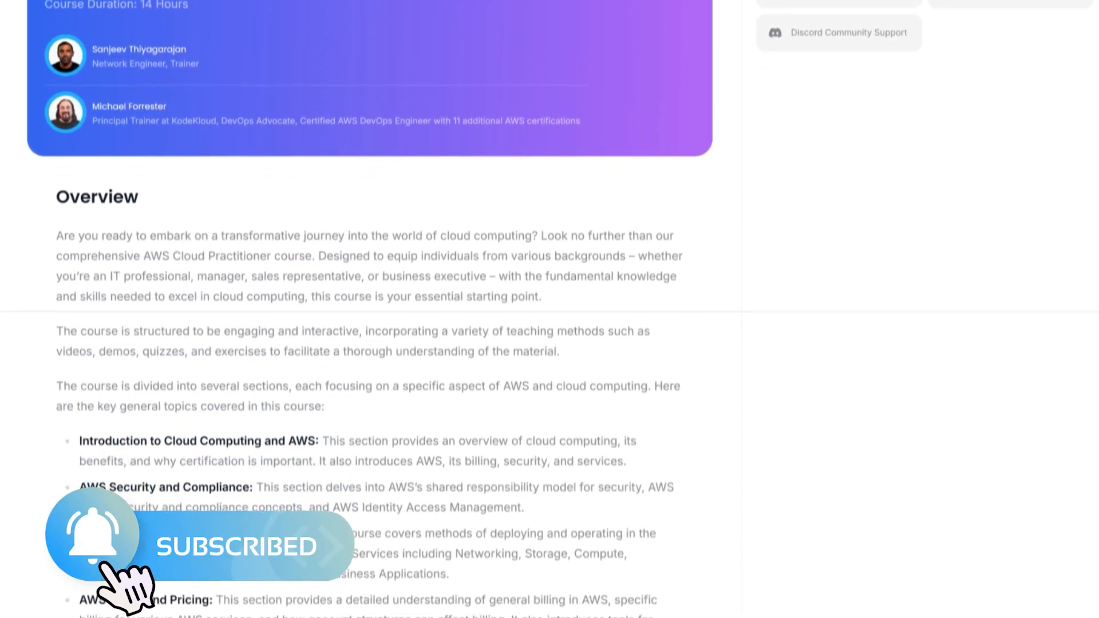